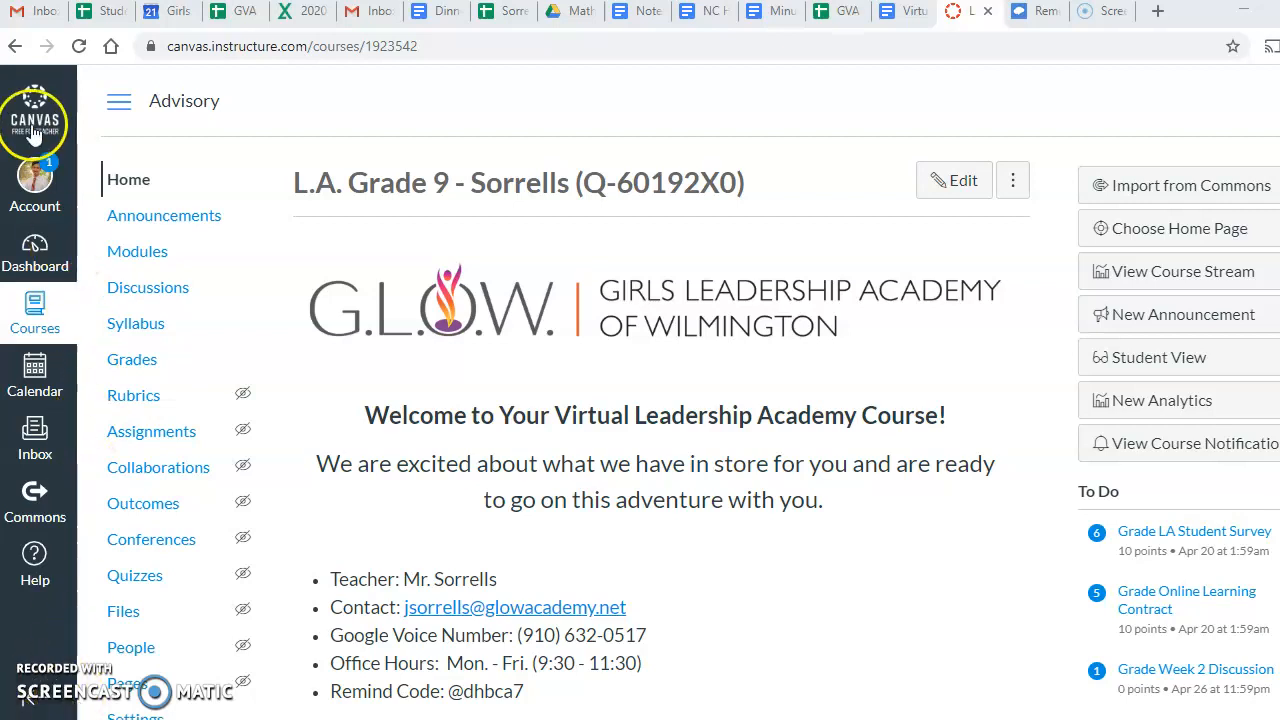
mouse_move(34, 180)
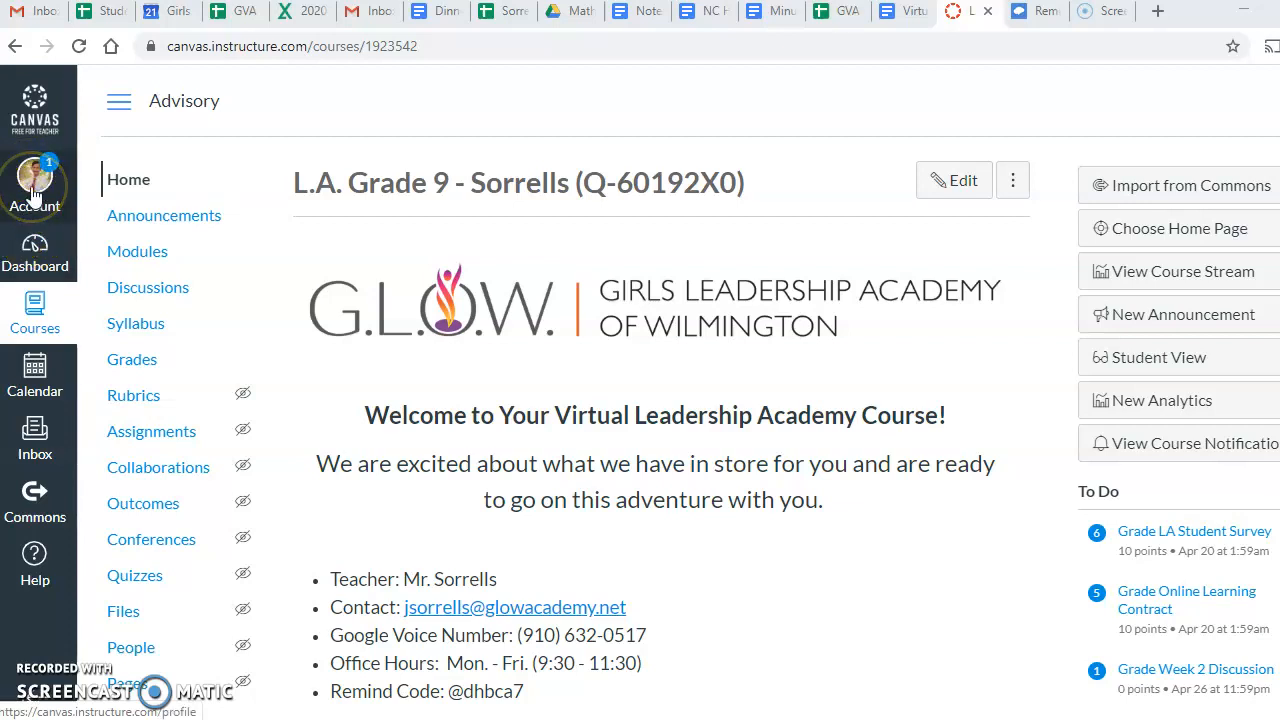
Open the Account tray from the avatar in the global navigation bar.
left_click(34, 185)
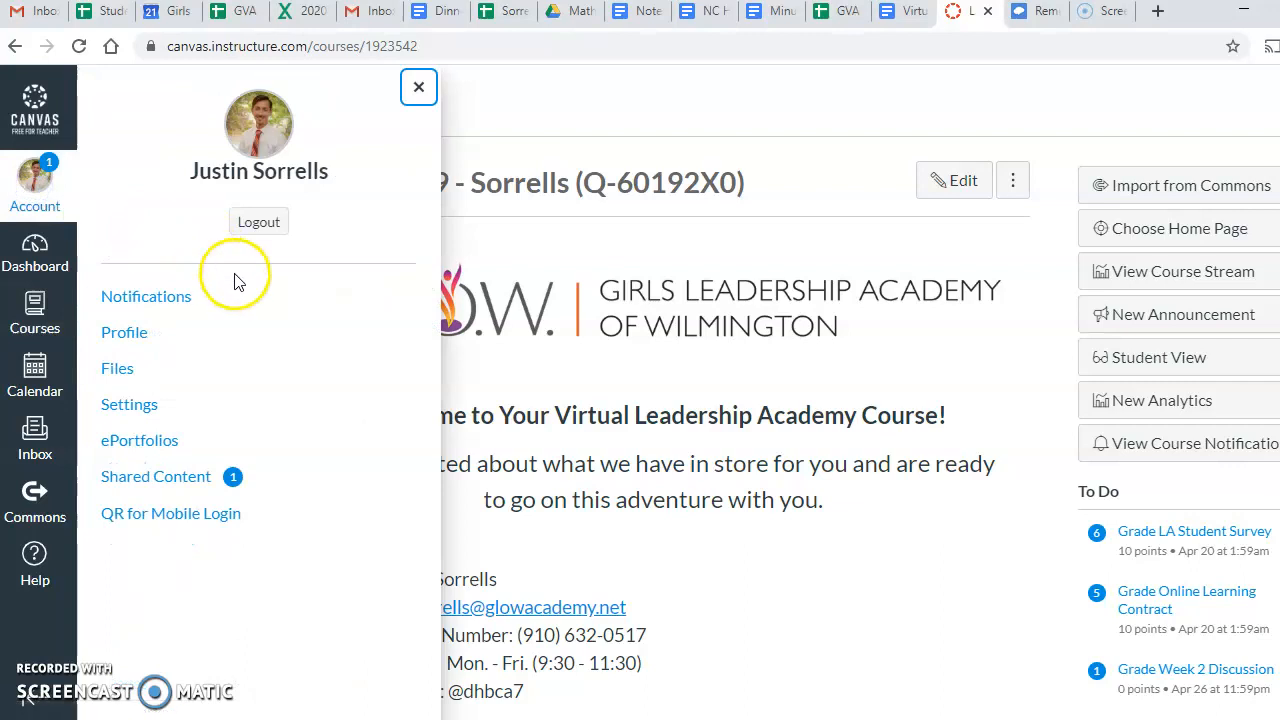
mouse_move(228, 305)
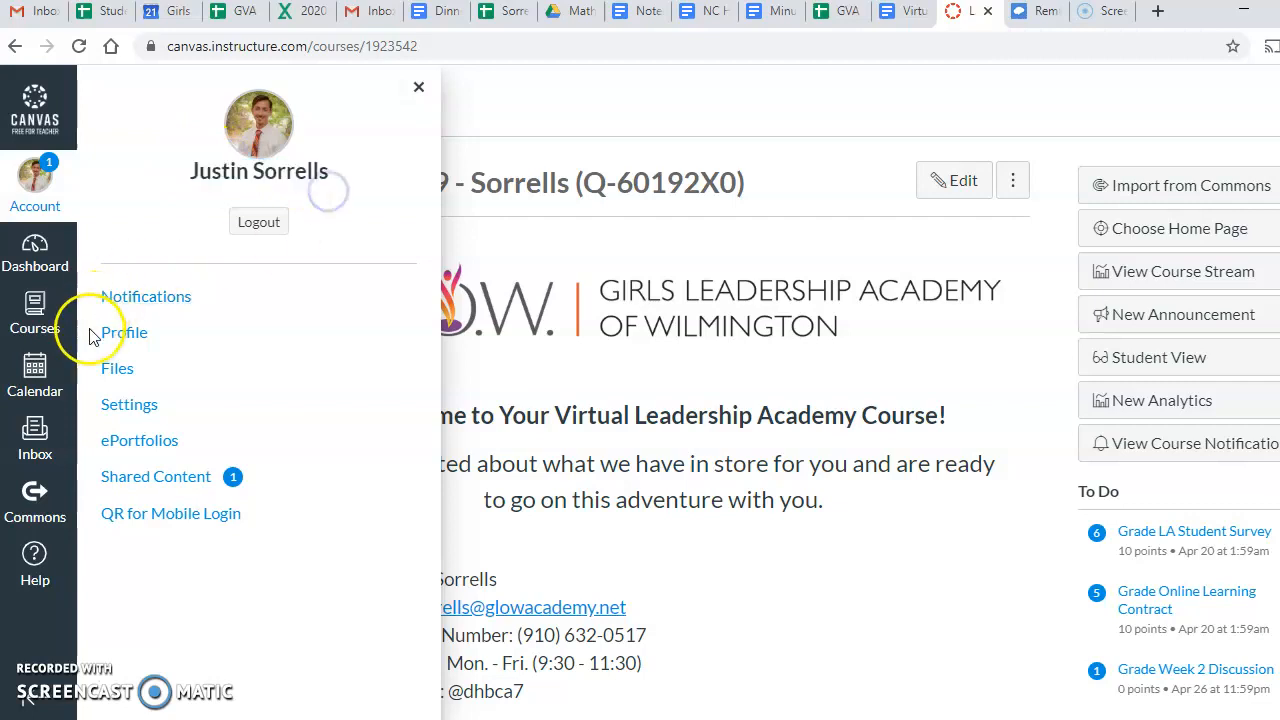
mouse_move(124, 340)
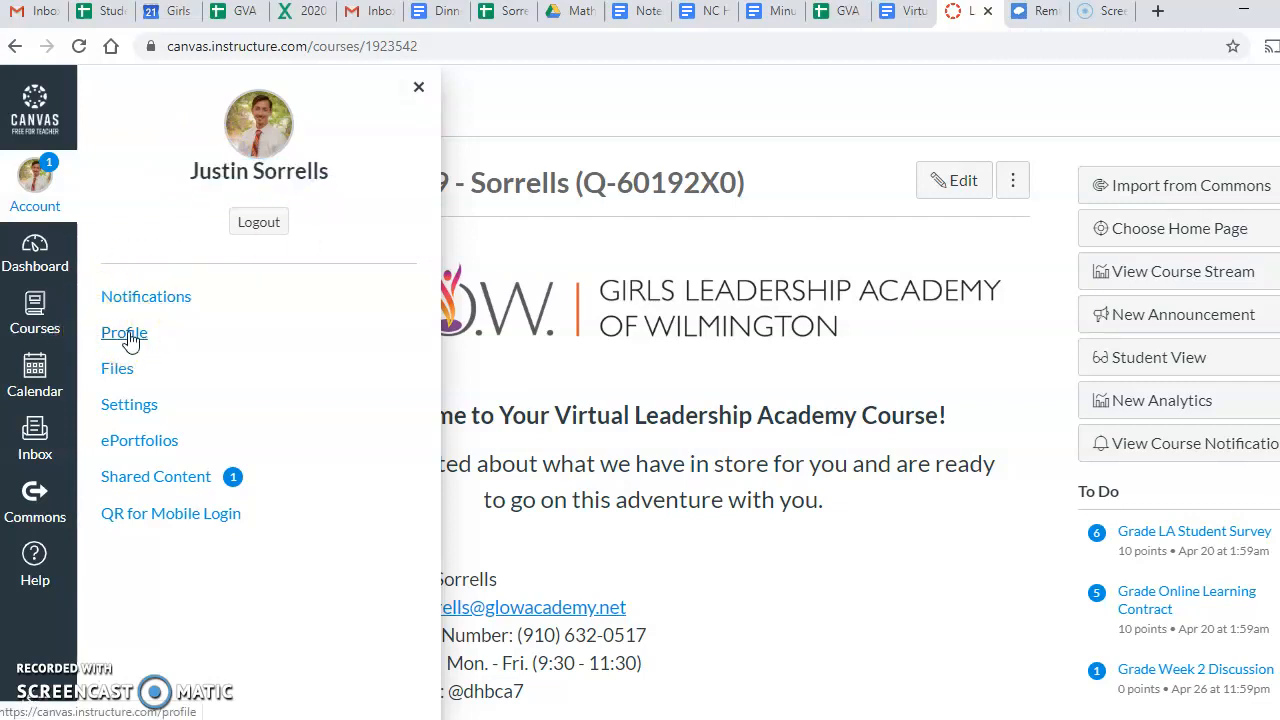
Go to the Profile page from the Account tray.
left_click(124, 332)
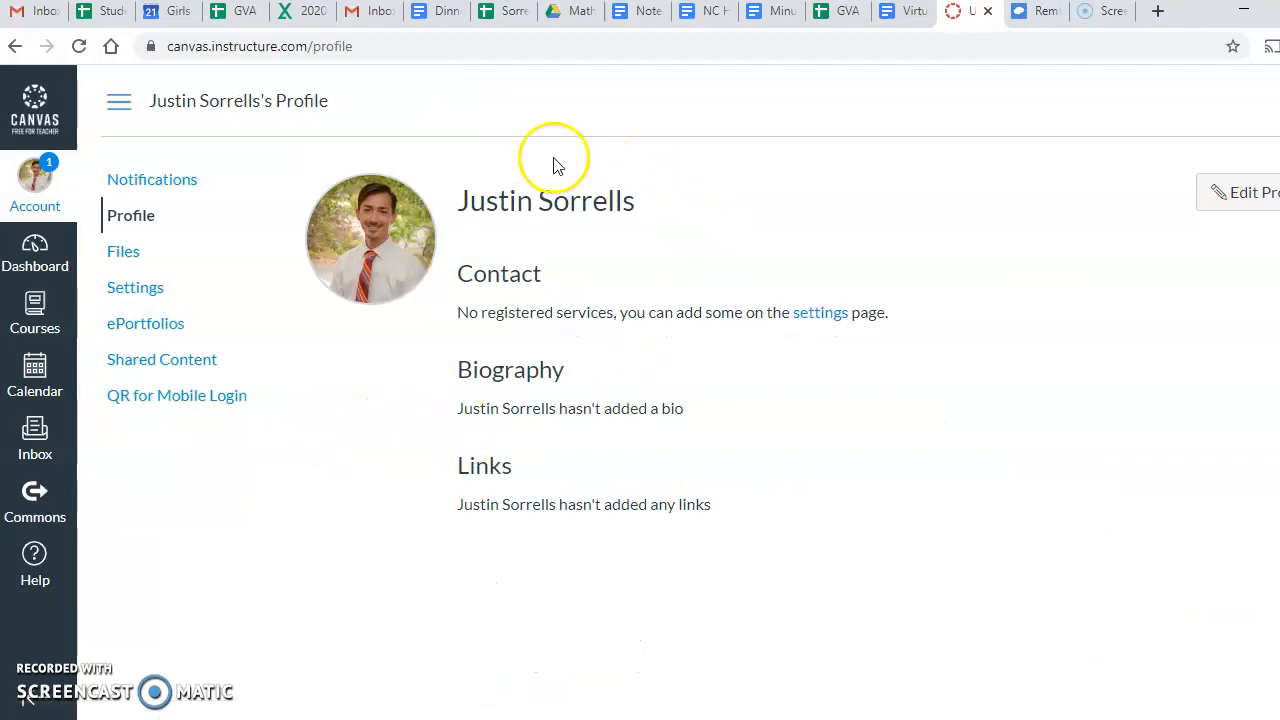
mouse_move(730, 558)
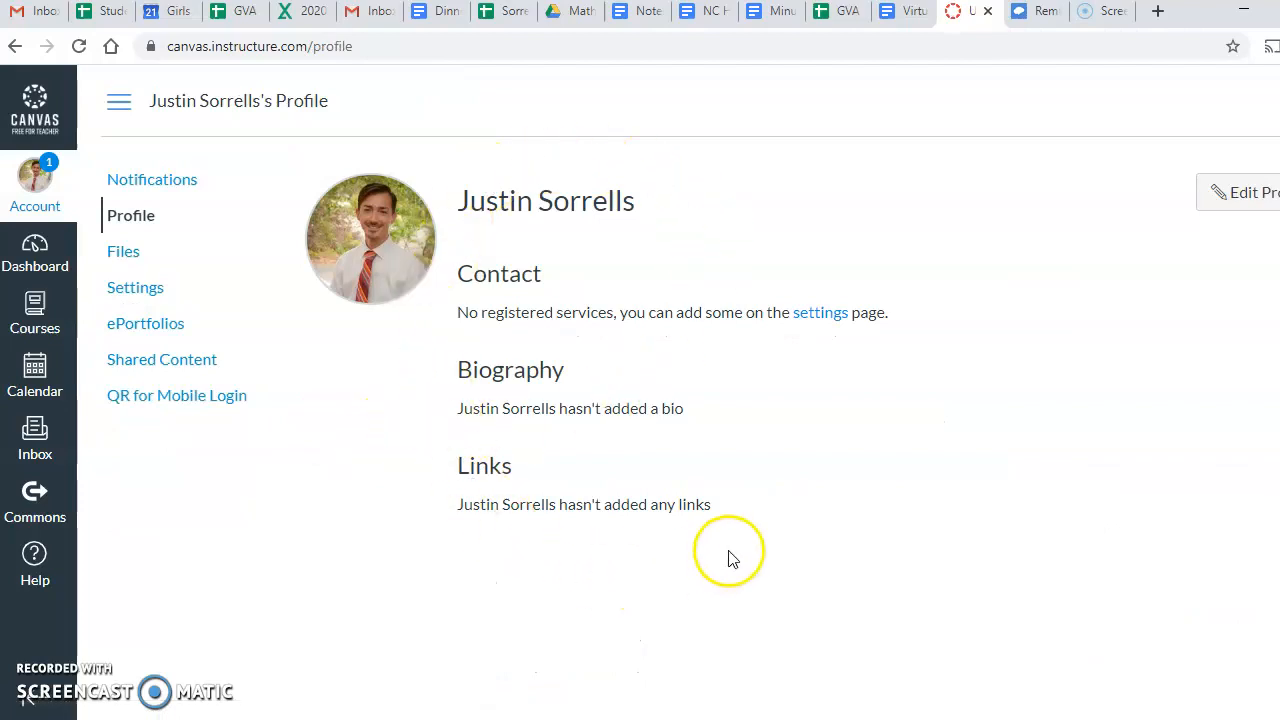
mouse_move(1265, 215)
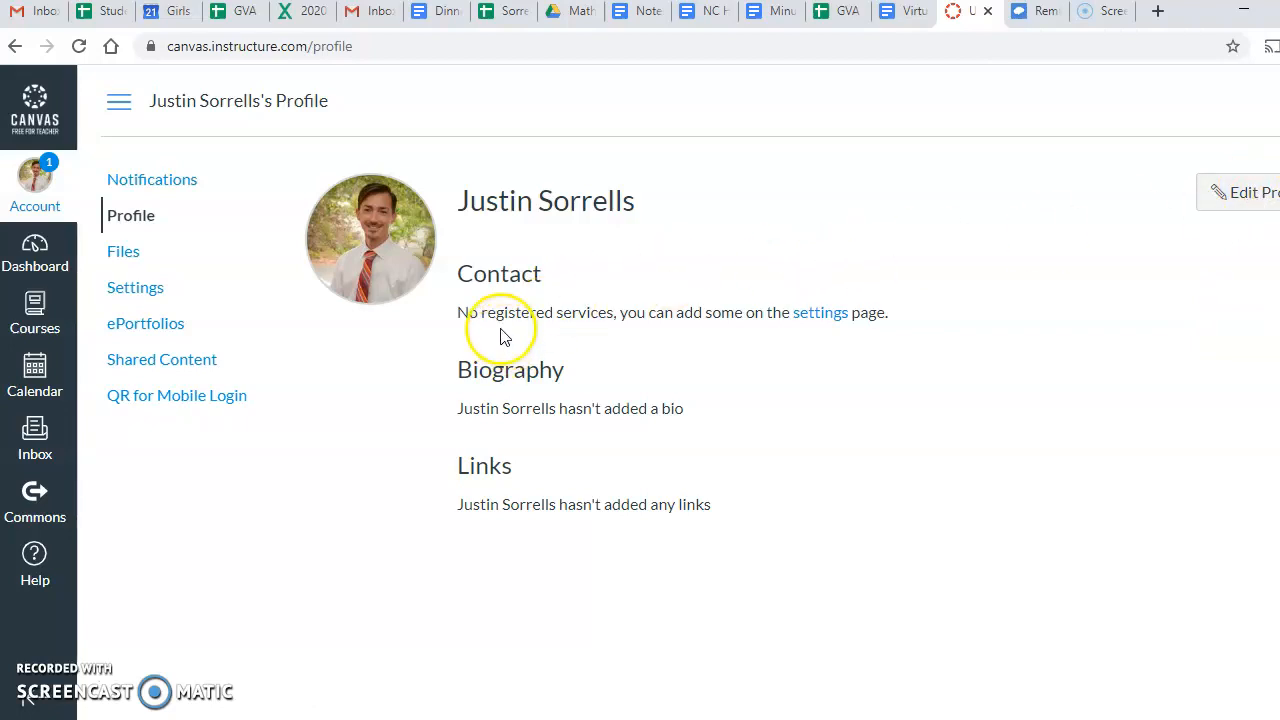
mouse_move(305, 355)
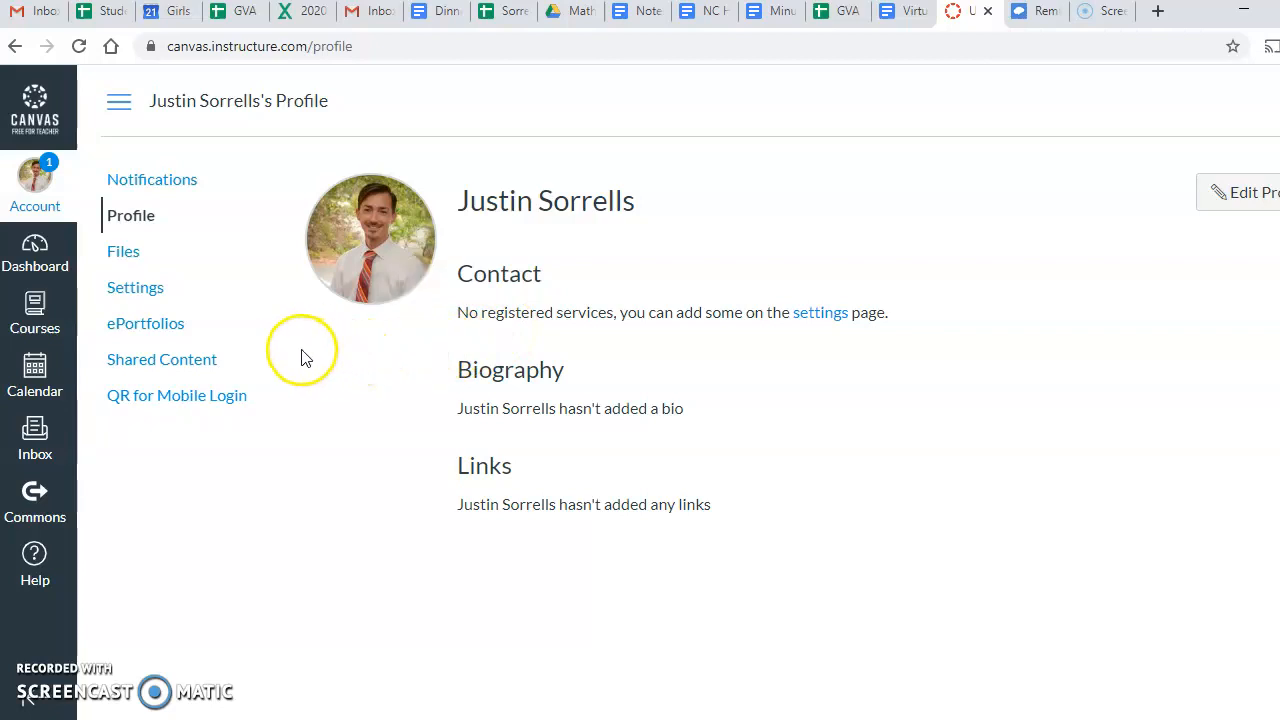
mouse_move(140, 288)
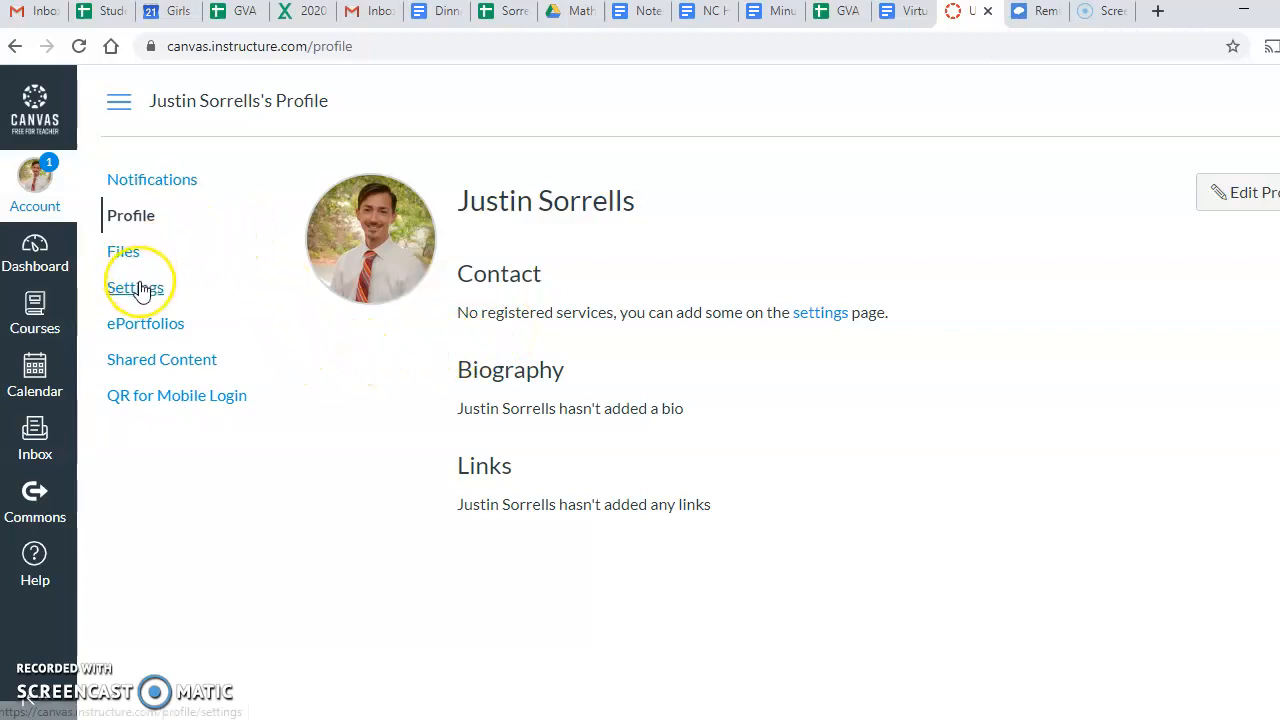
mouse_move(138, 288)
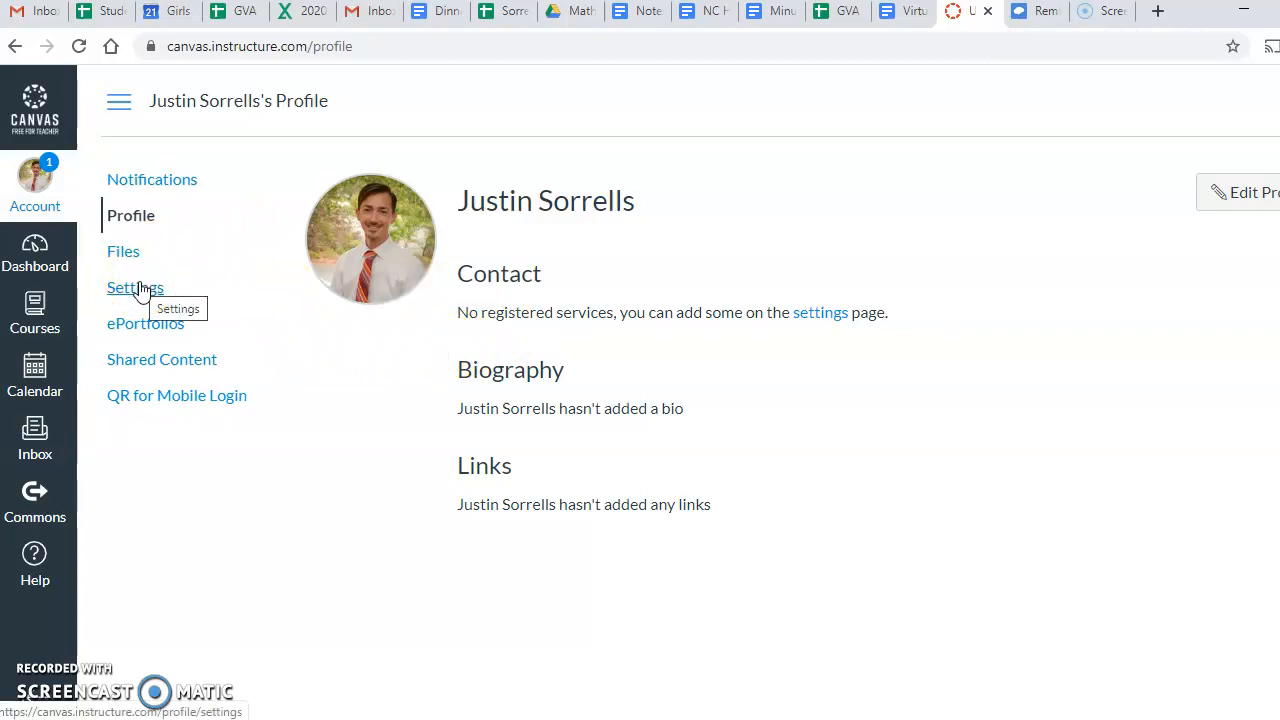
left_click(135, 287)
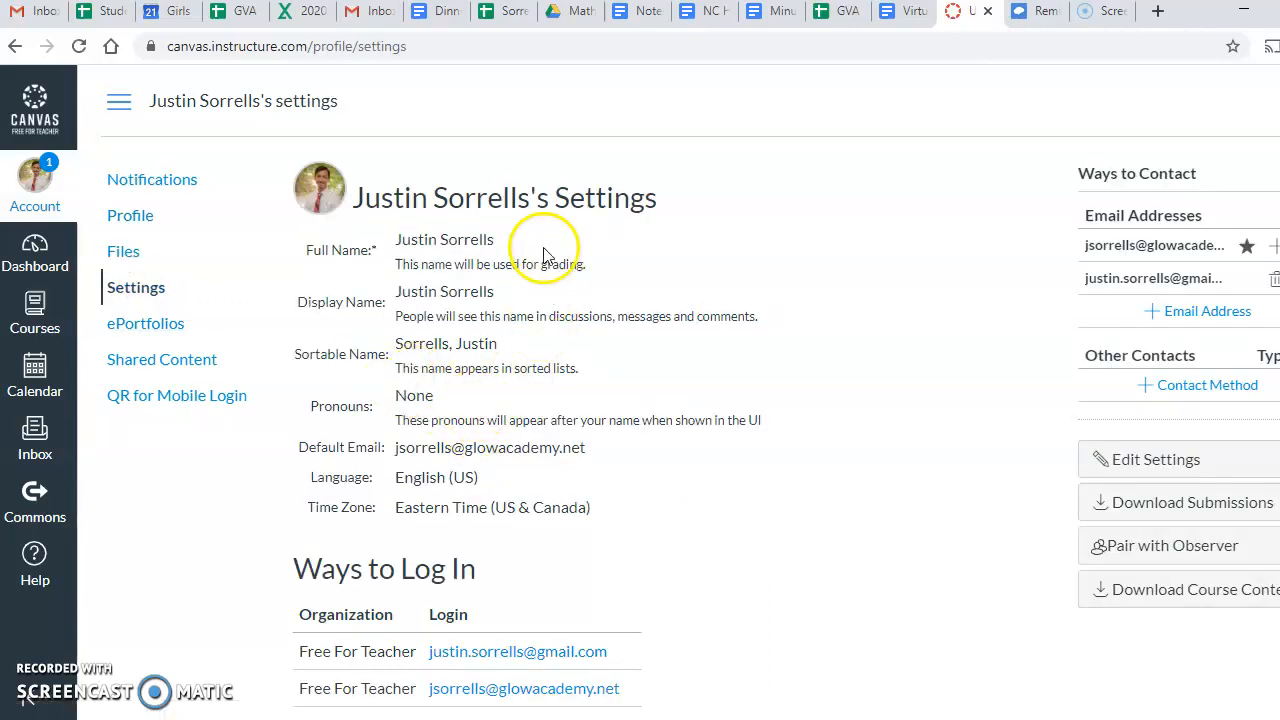
mouse_move(516, 527)
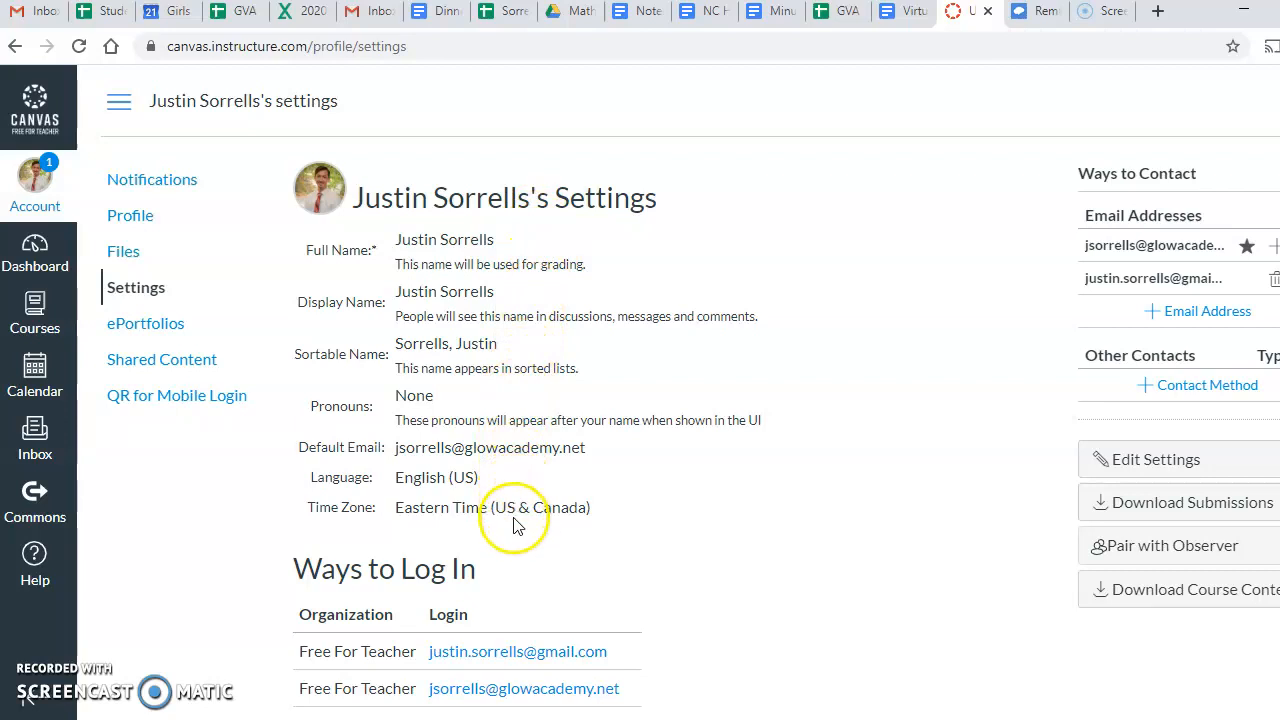
mouse_move(553, 447)
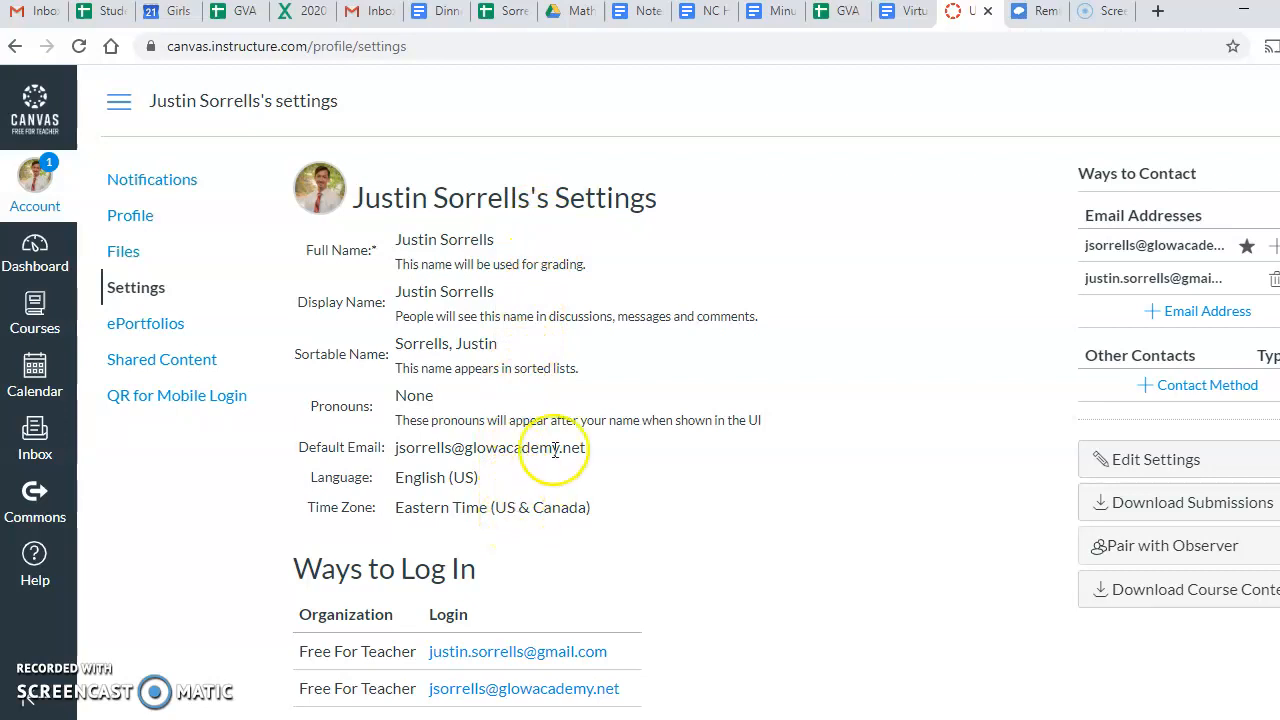
mouse_move(398, 240)
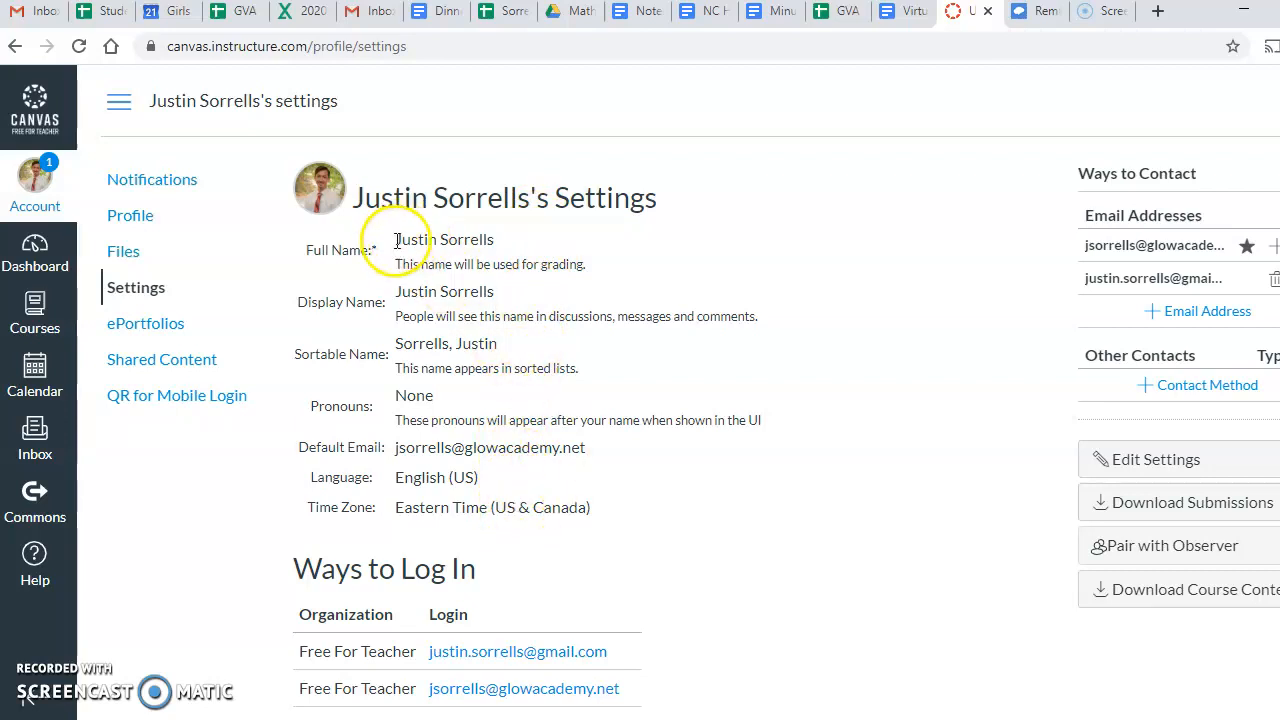
double_click(422, 239)
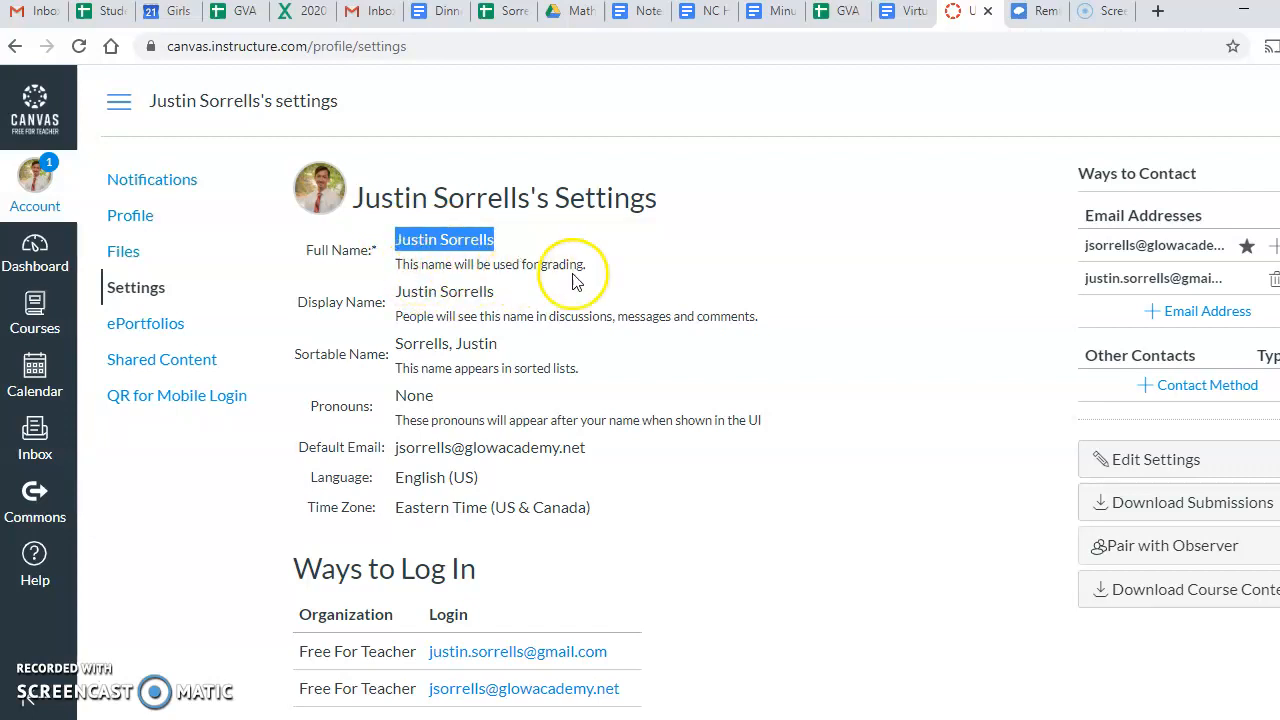
mouse_move(380, 320)
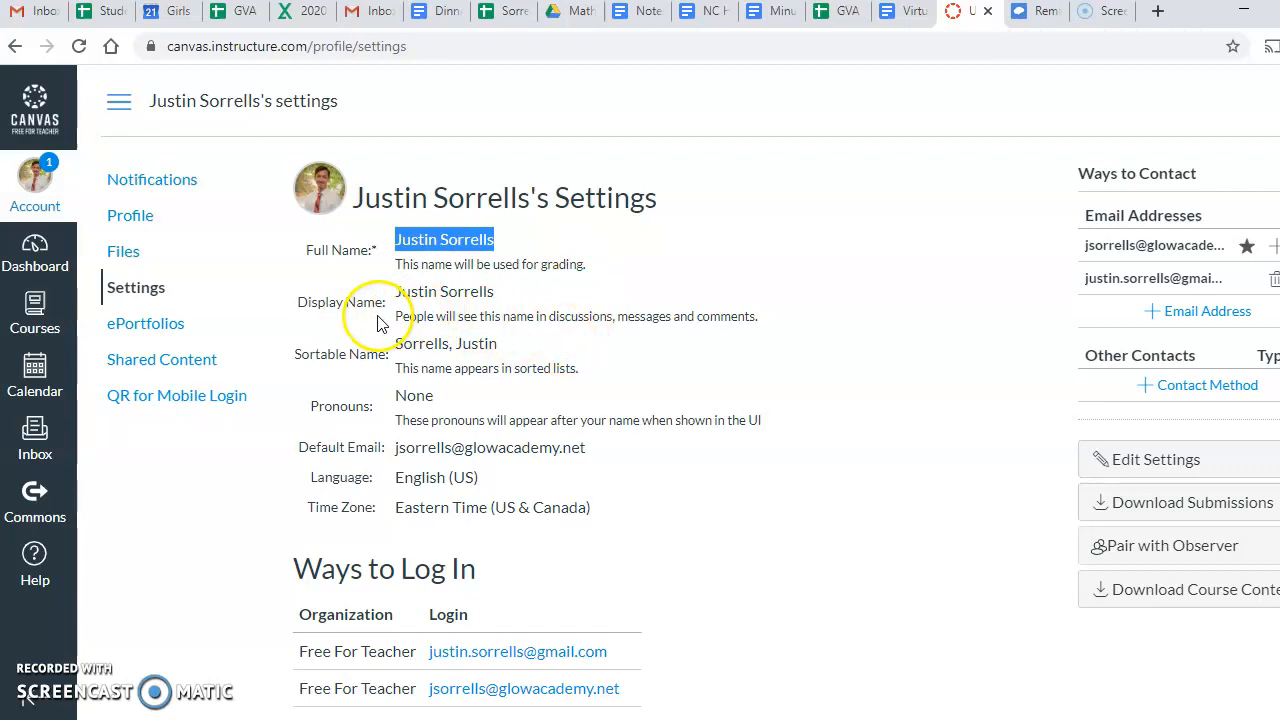
mouse_move(452, 317)
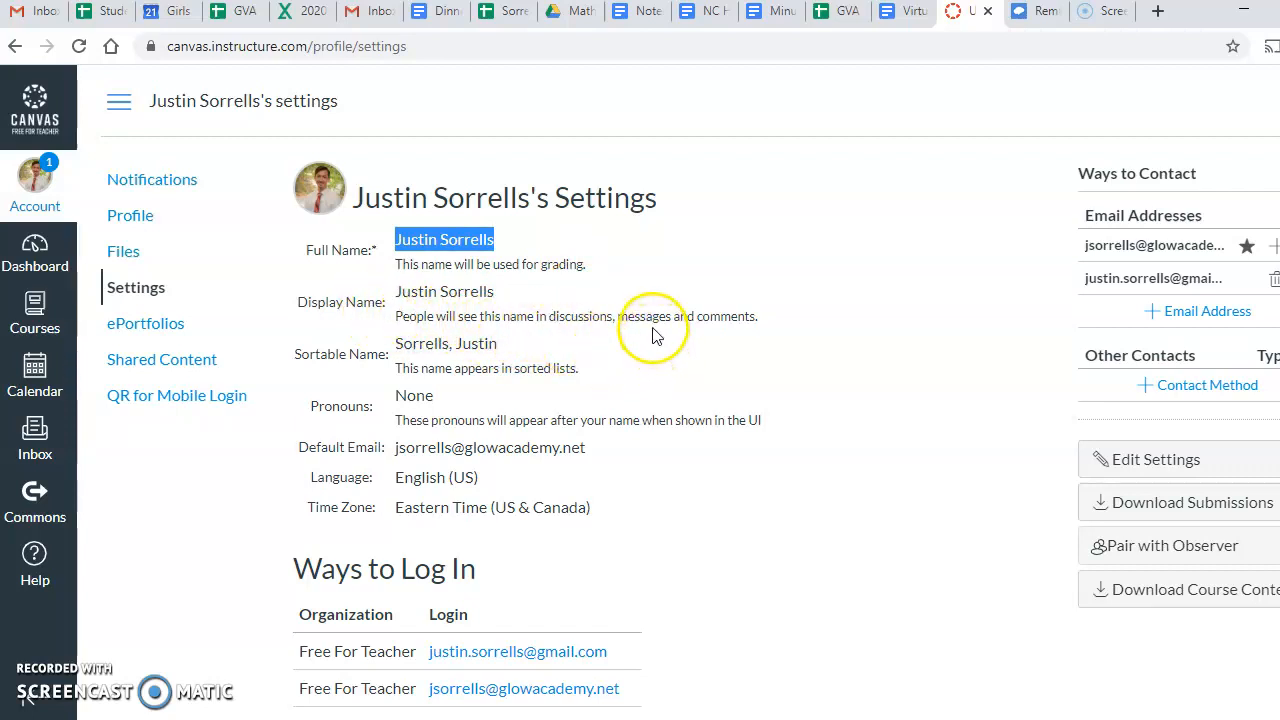
mouse_move(725, 325)
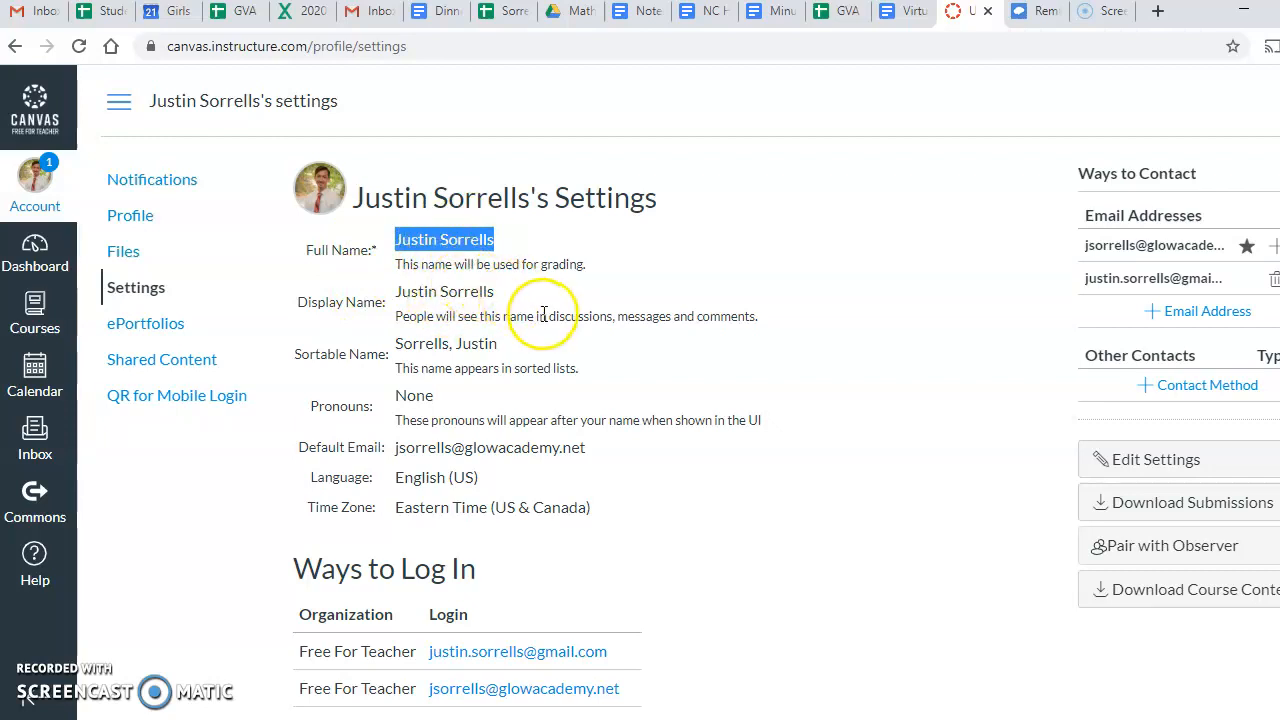
mouse_move(1127, 440)
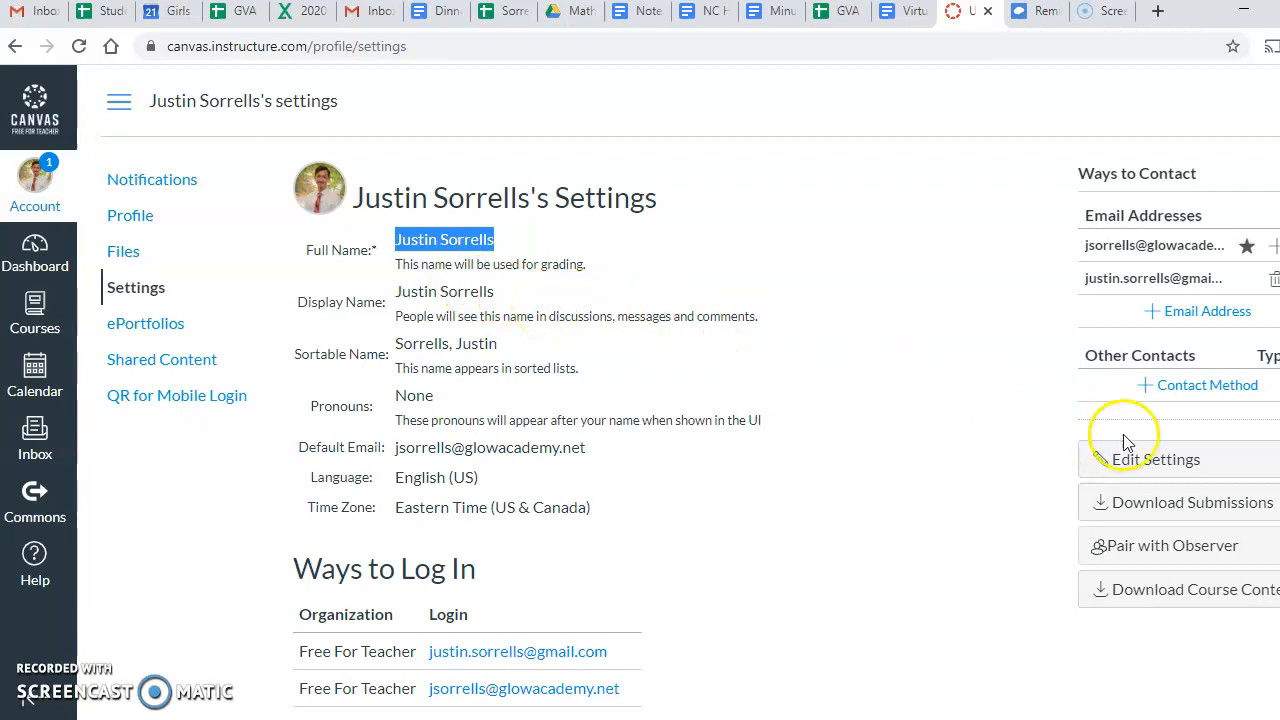
mouse_move(1137, 472)
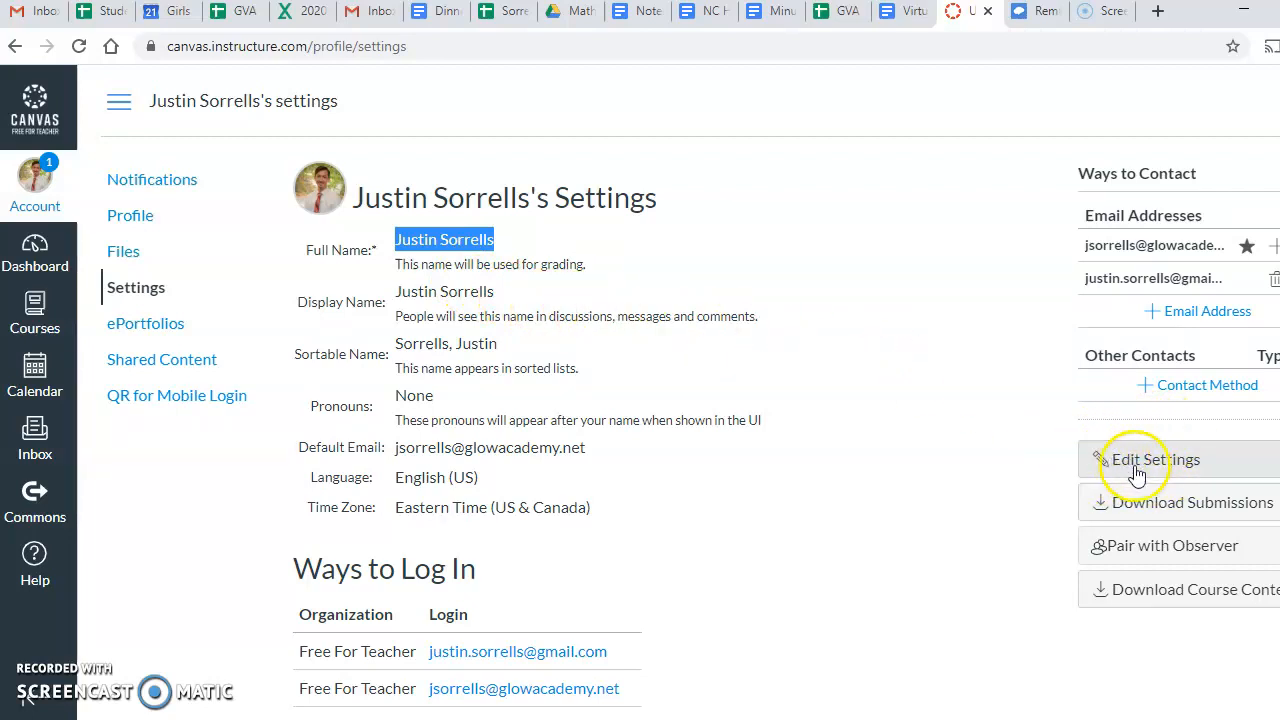
mouse_move(1126, 469)
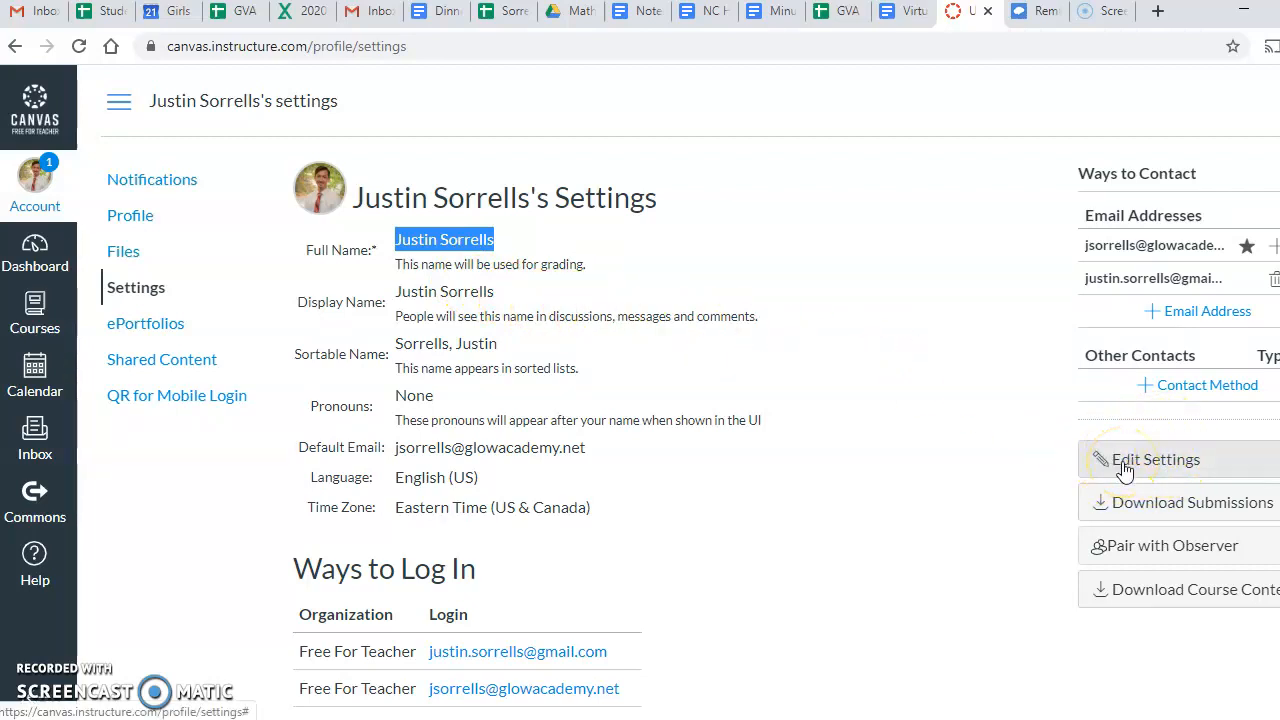
left_click(1155, 459)
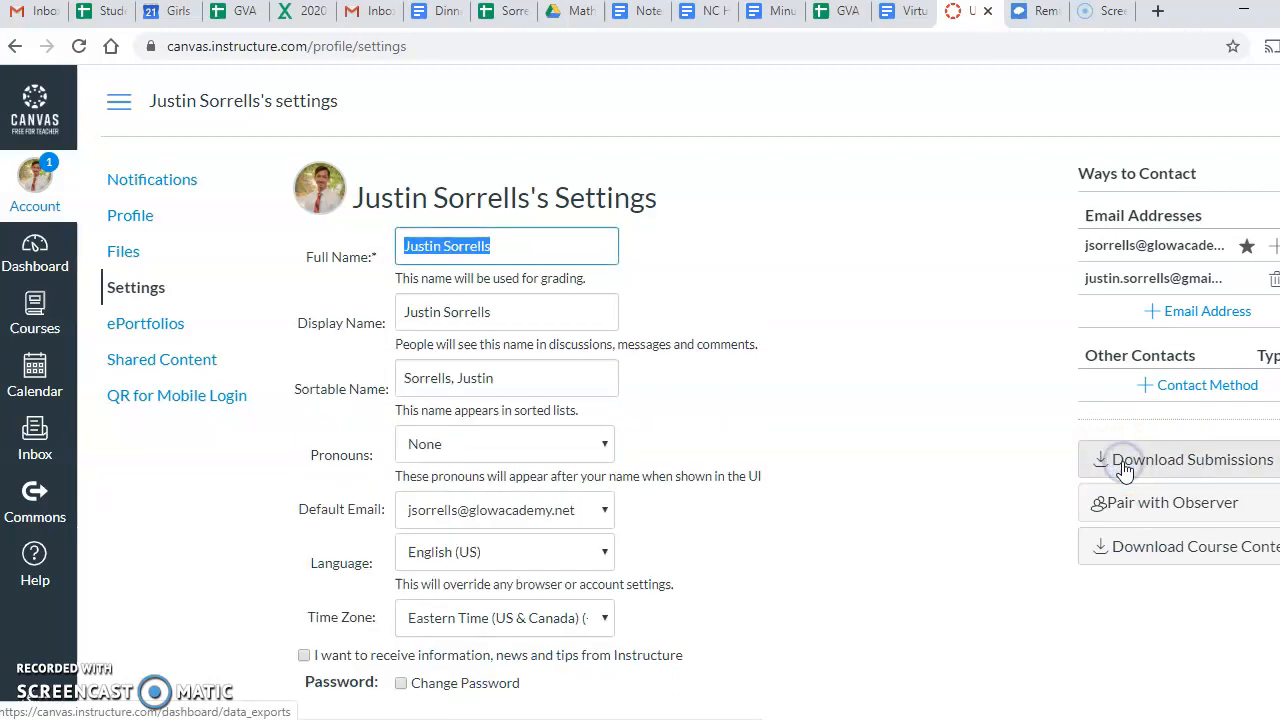
mouse_move(537, 259)
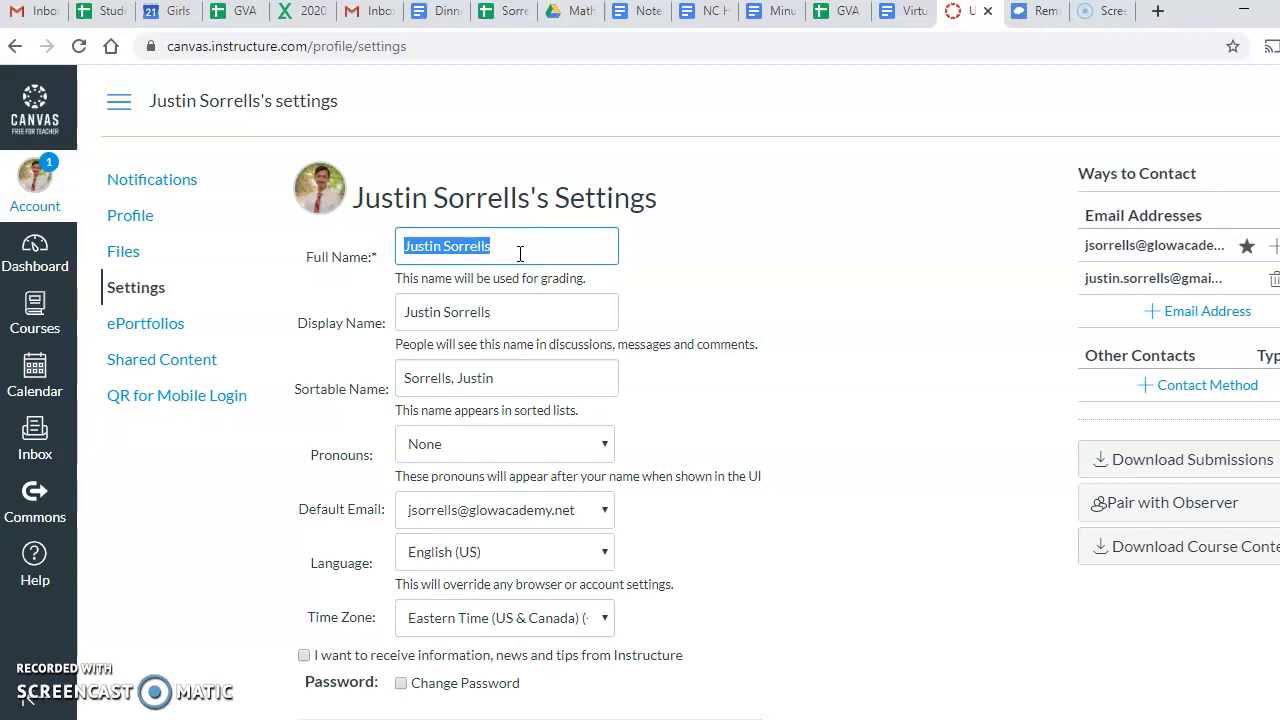
Test the Full Name field with values like 'Mr. Sorrel' and '123456789'.
type("Mr. Sorrel")
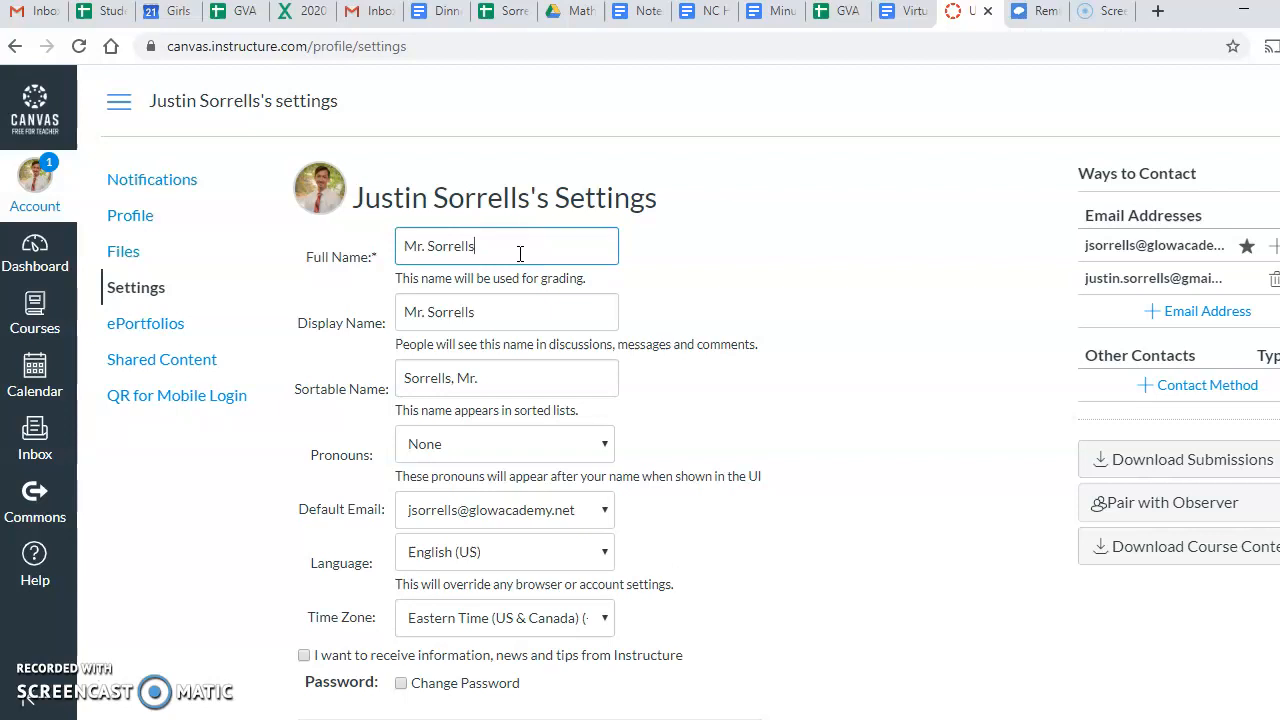
type("M")
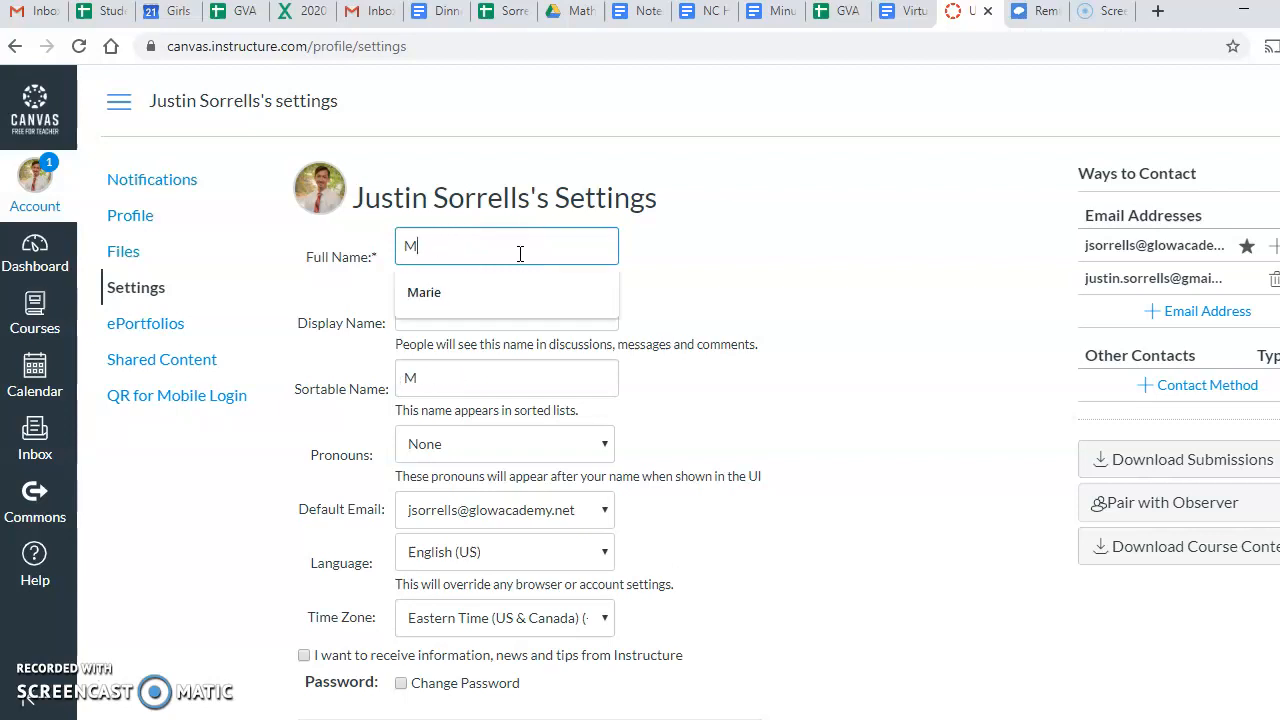
type("1")
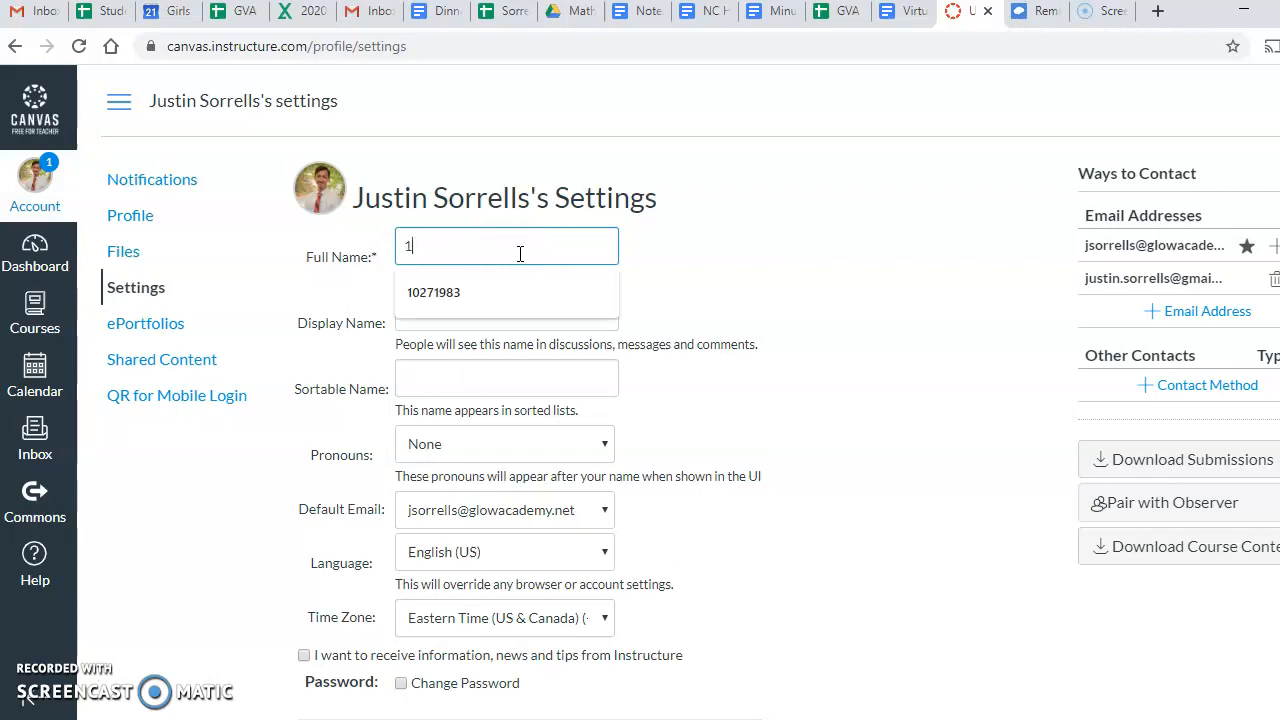
type("23456789")
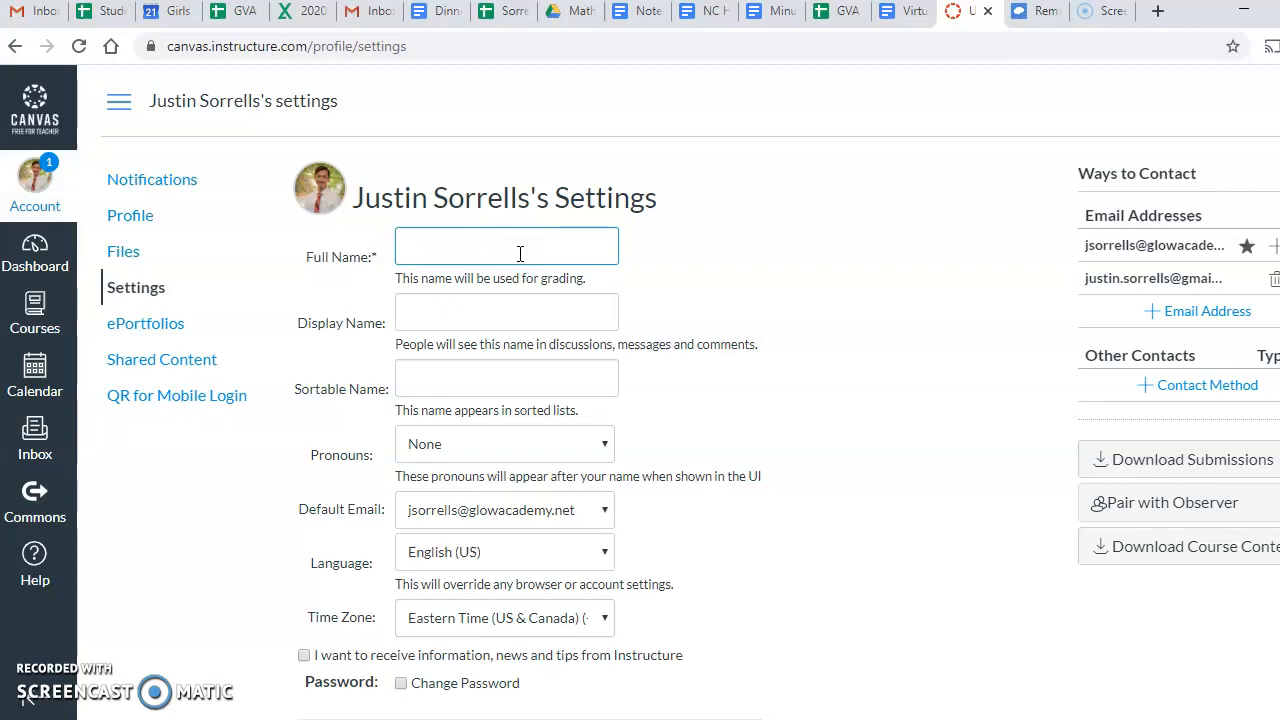
type("J")
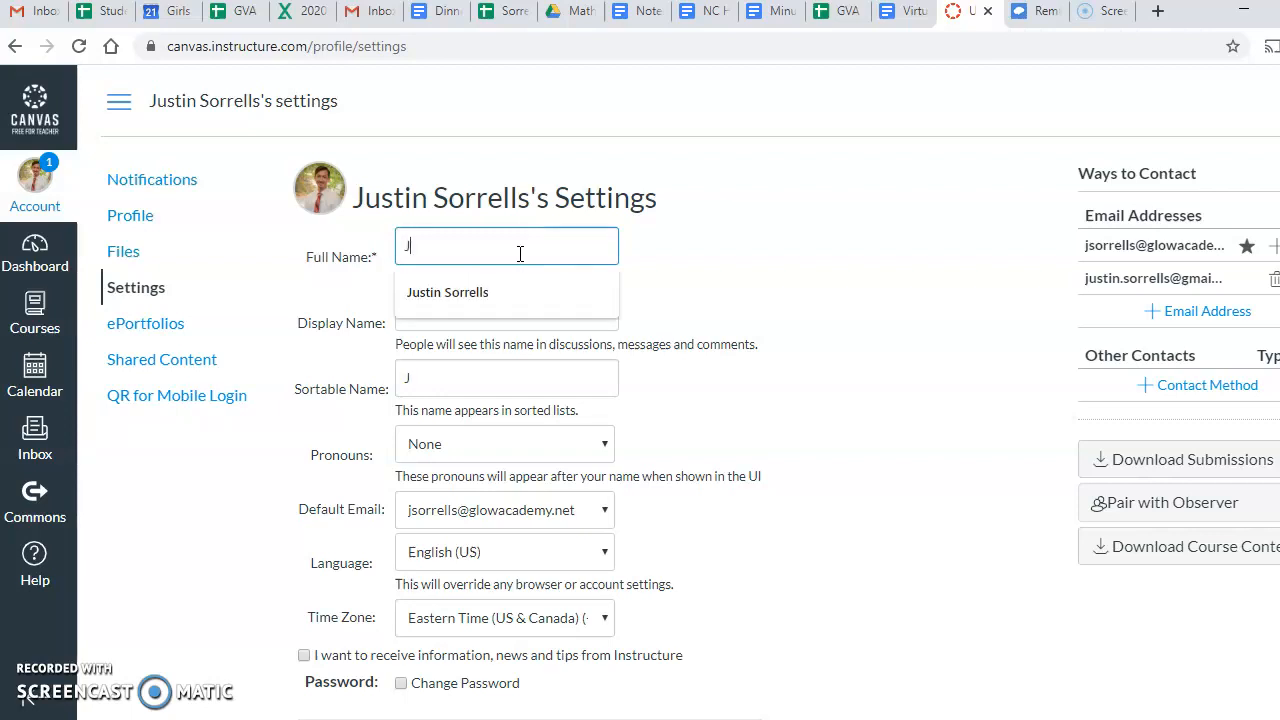
type("ustin Sorre")
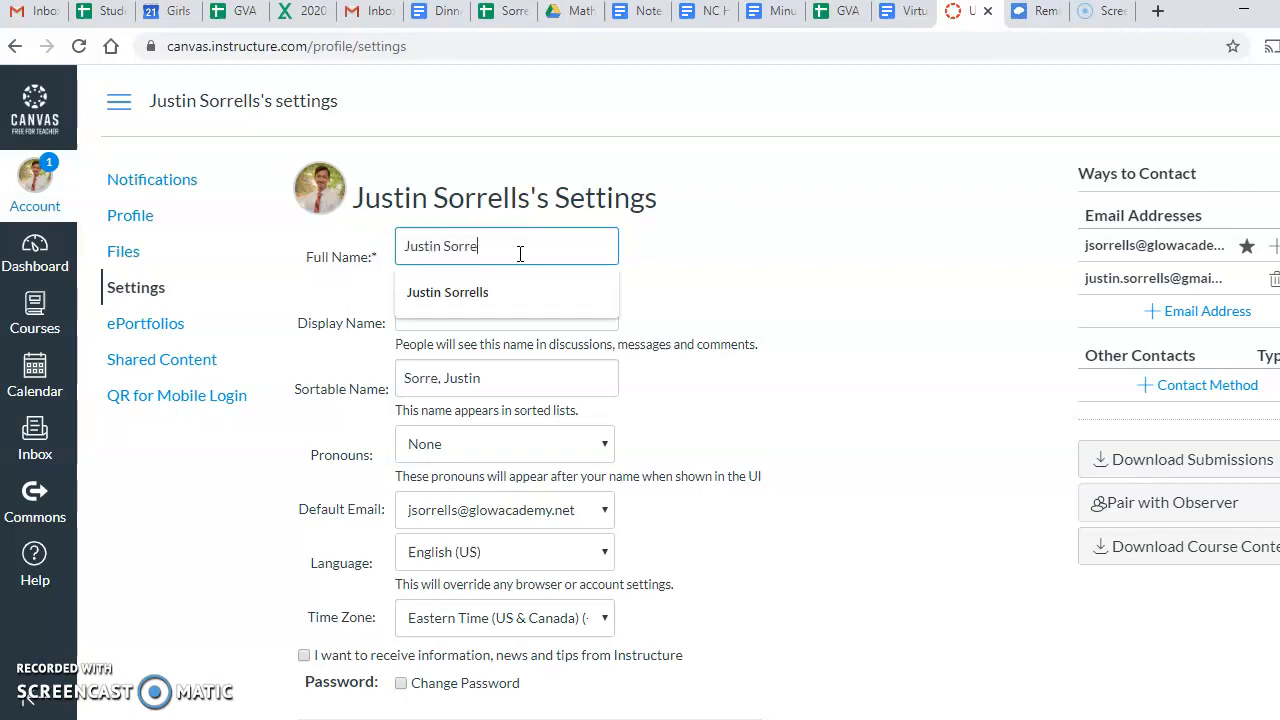
left_click(447, 292)
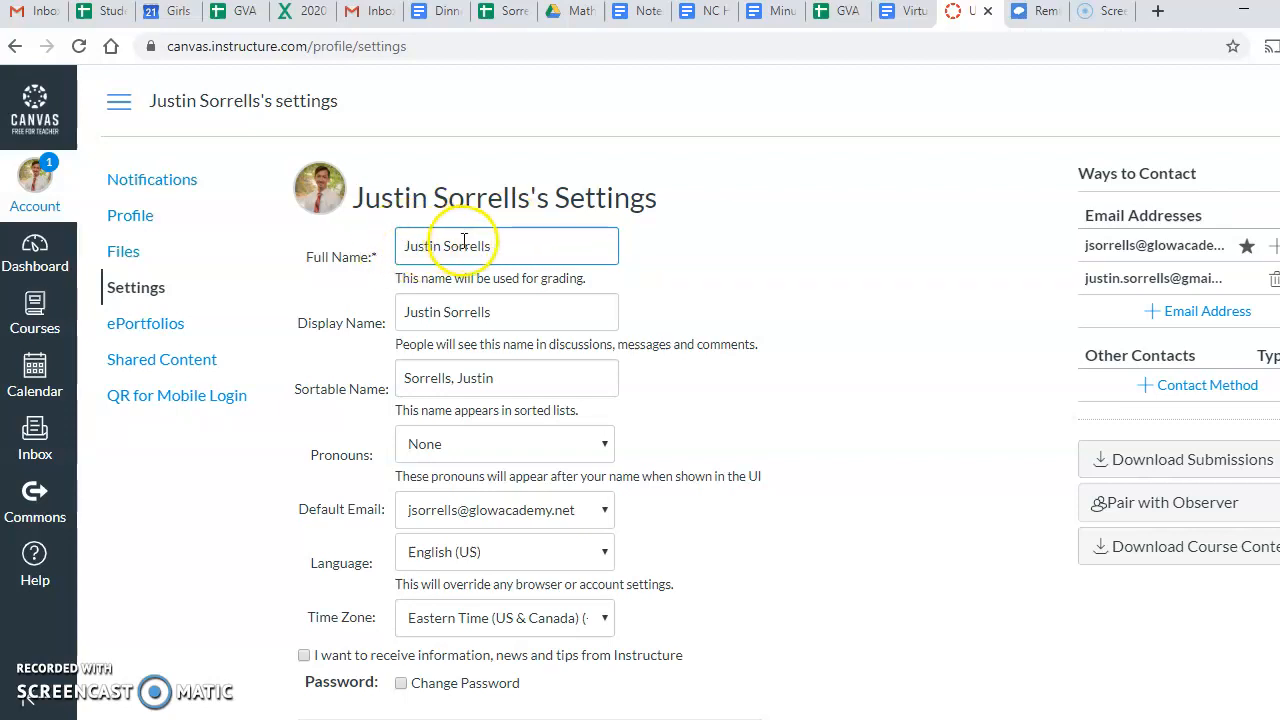
mouse_move(504, 325)
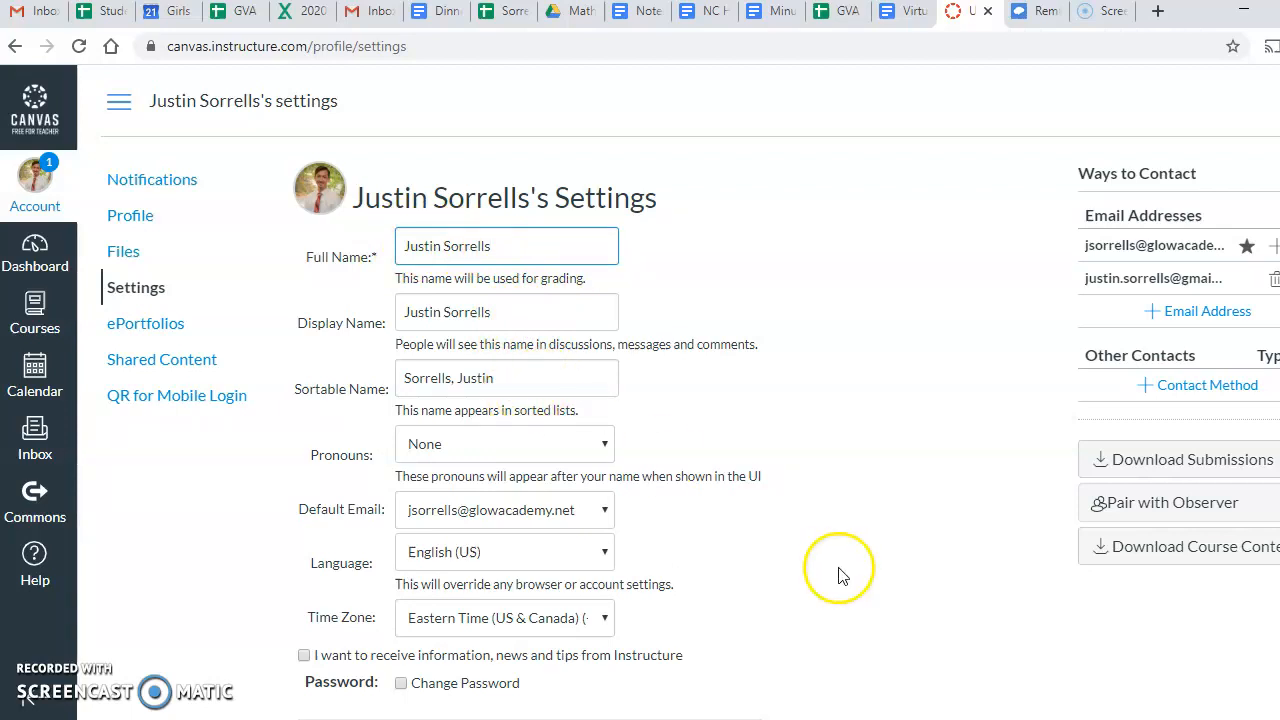
Save the full, display and sortable name changes with Update Settings.
scroll("down", 3)
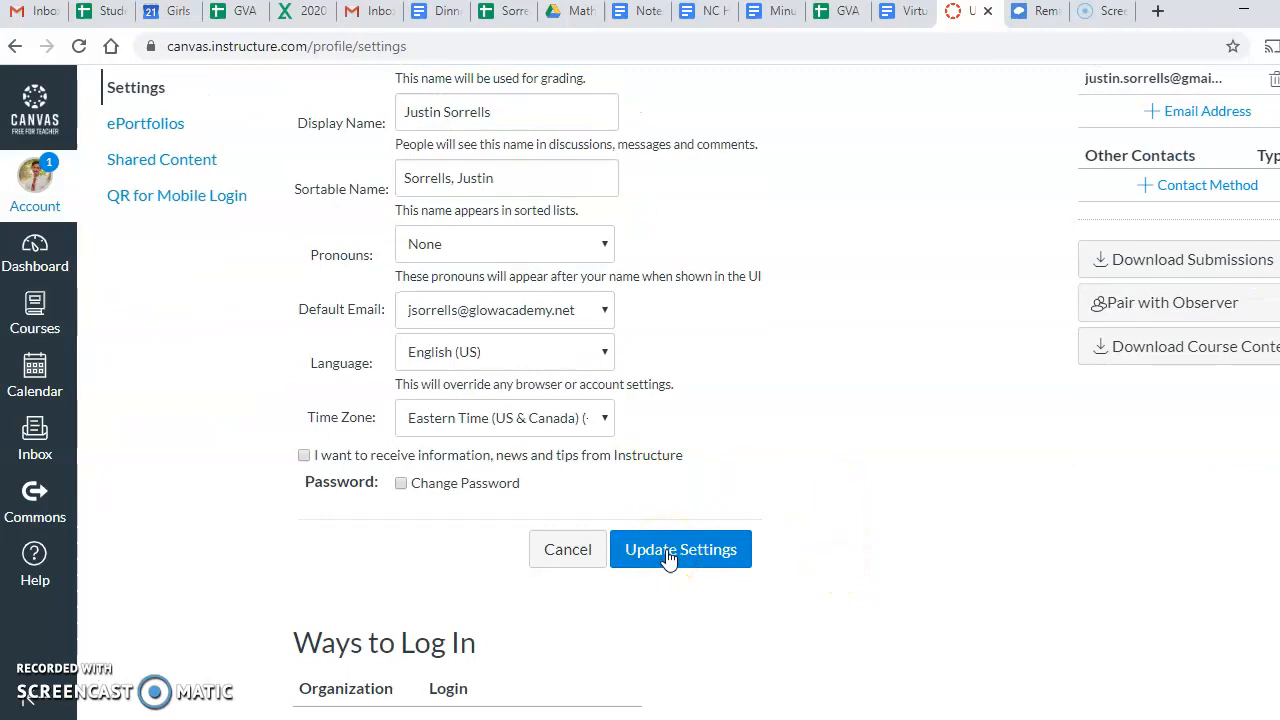
left_click(680, 549)
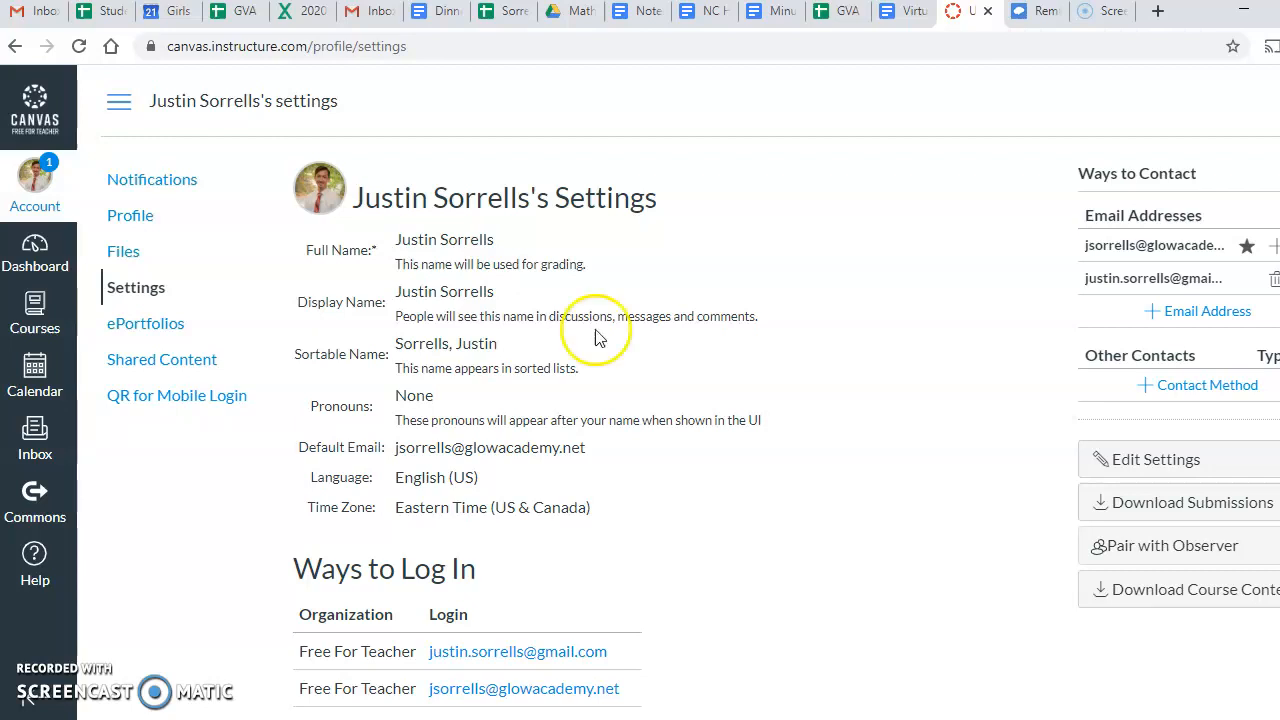
mouse_move(203, 595)
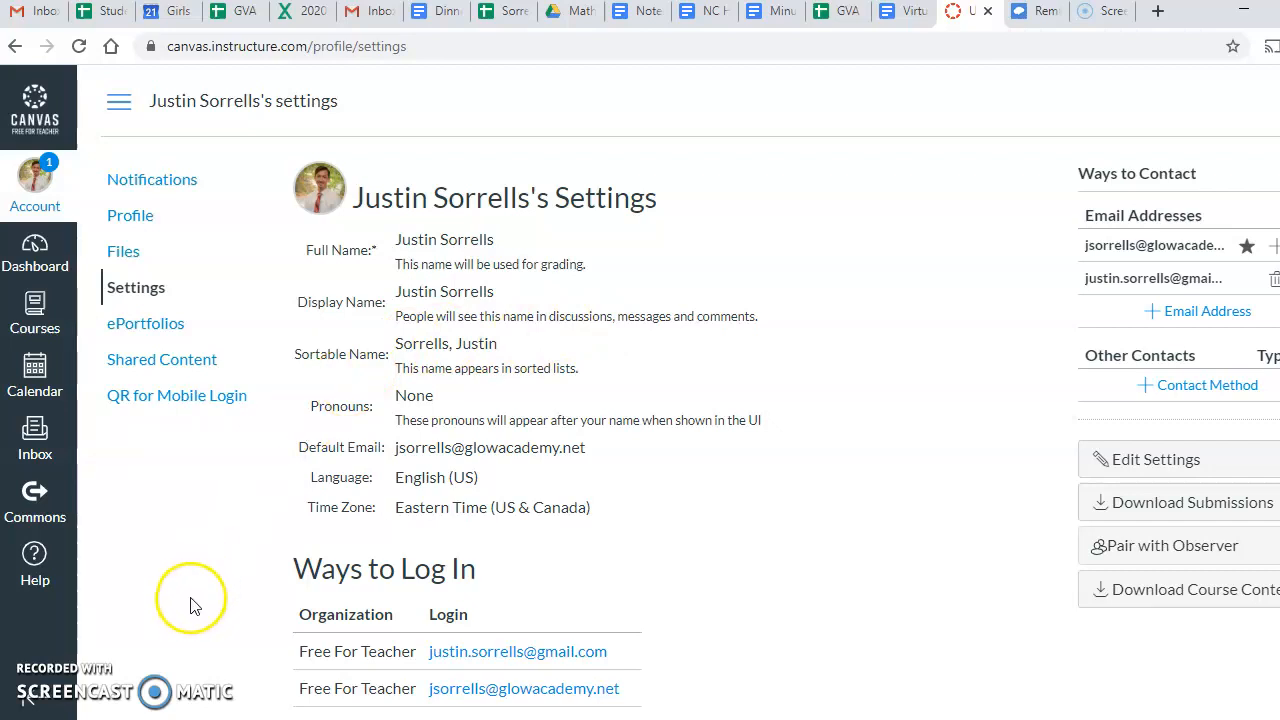
mouse_move(40, 670)
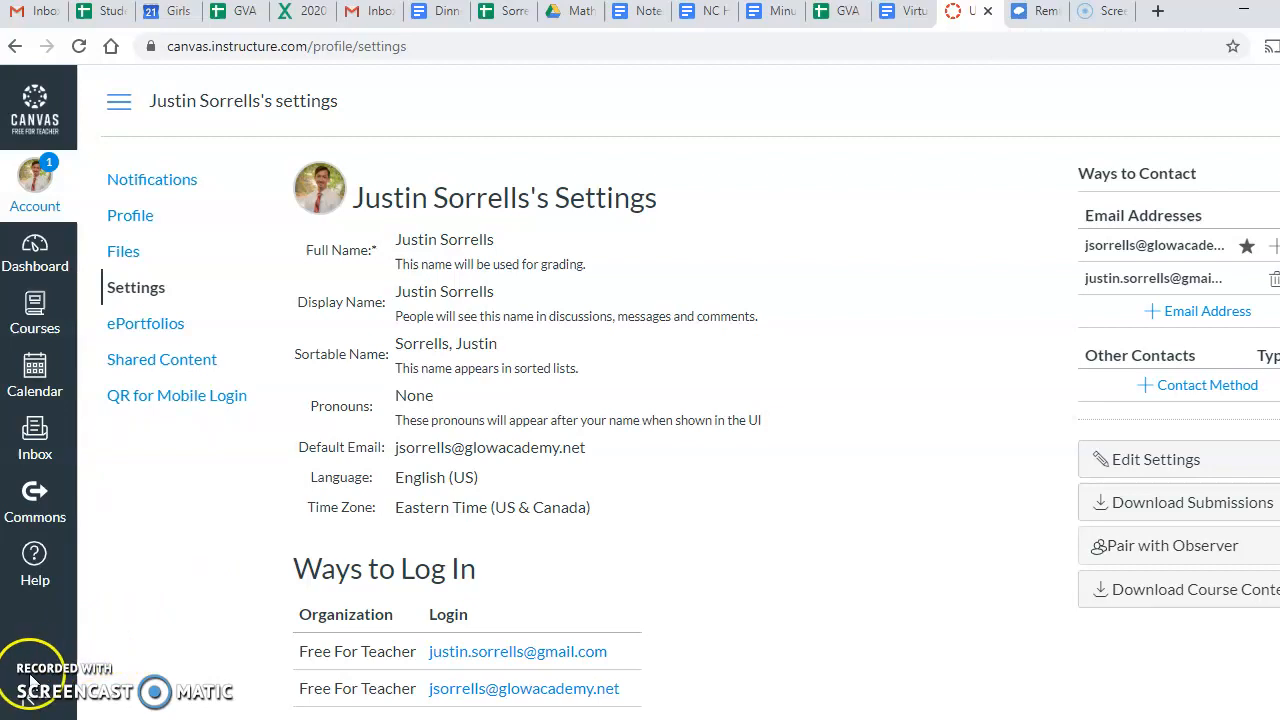